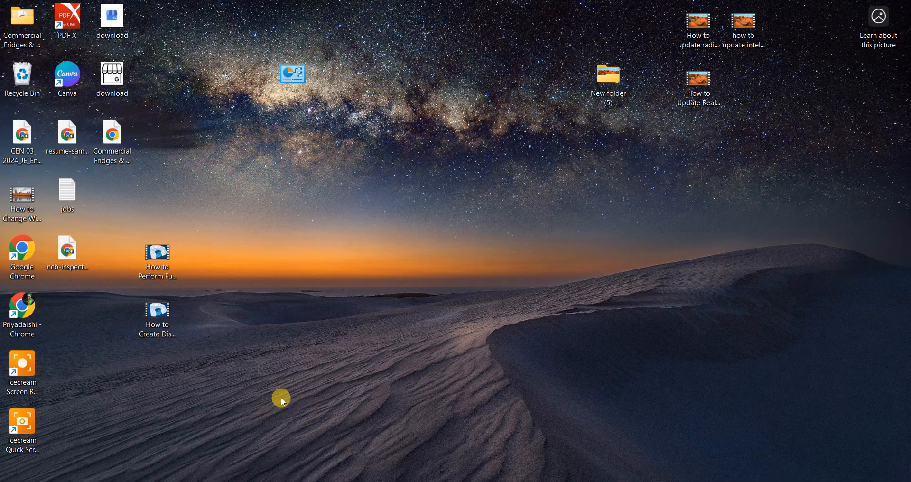
mouse_move(414, 459)
text(DEVICE MANAGE)
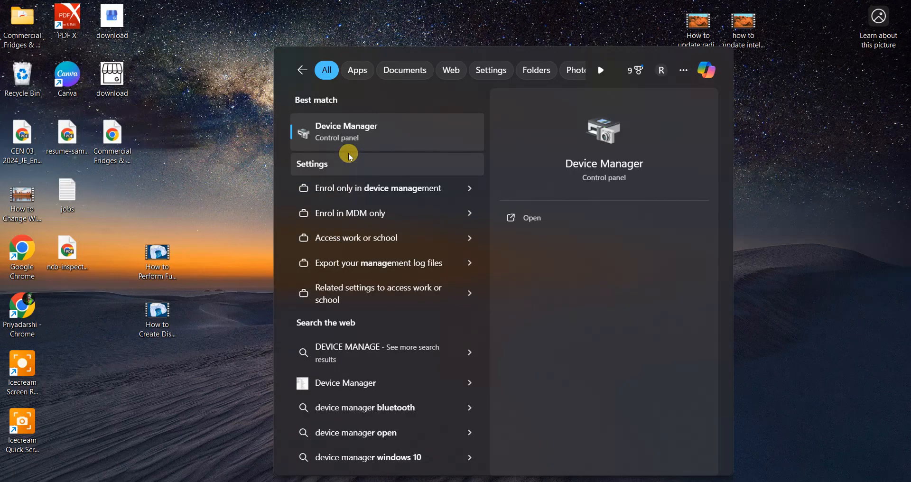
- Open Device Manager maximized and scroll System devices to the PCI standard RAM Controller
click(347, 131)
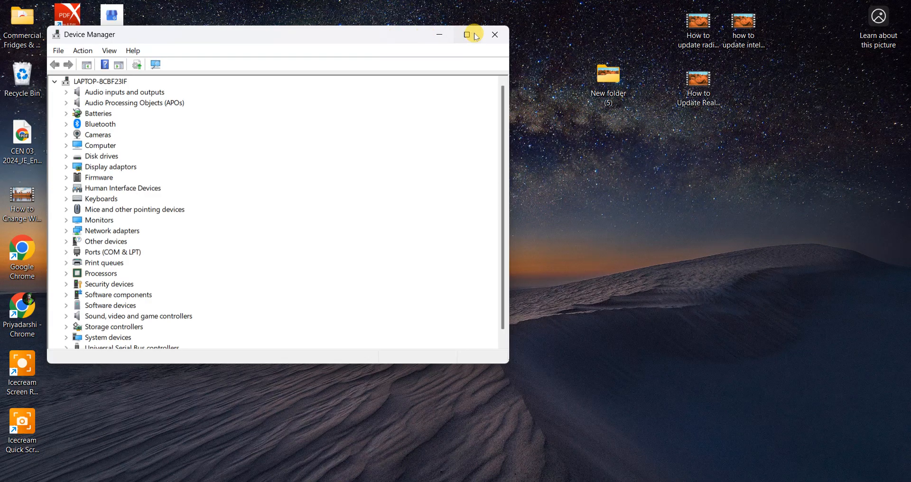
click(466, 34)
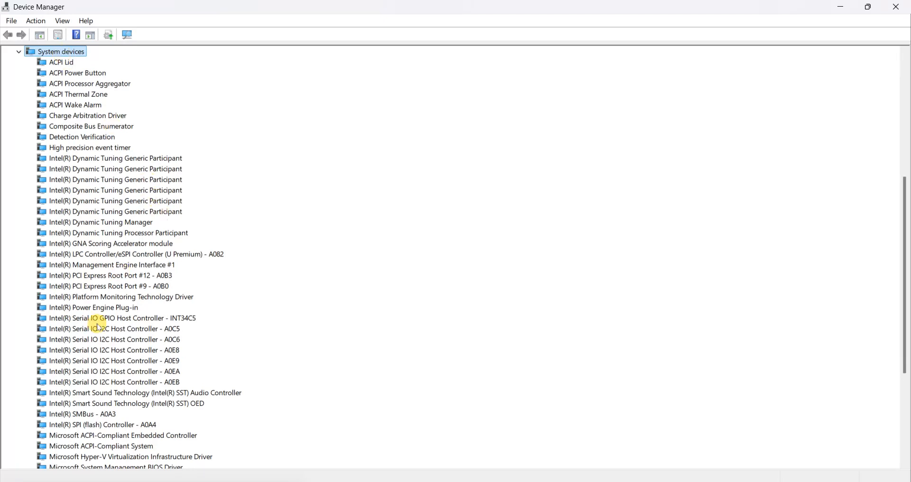
mouse_move(152, 344)
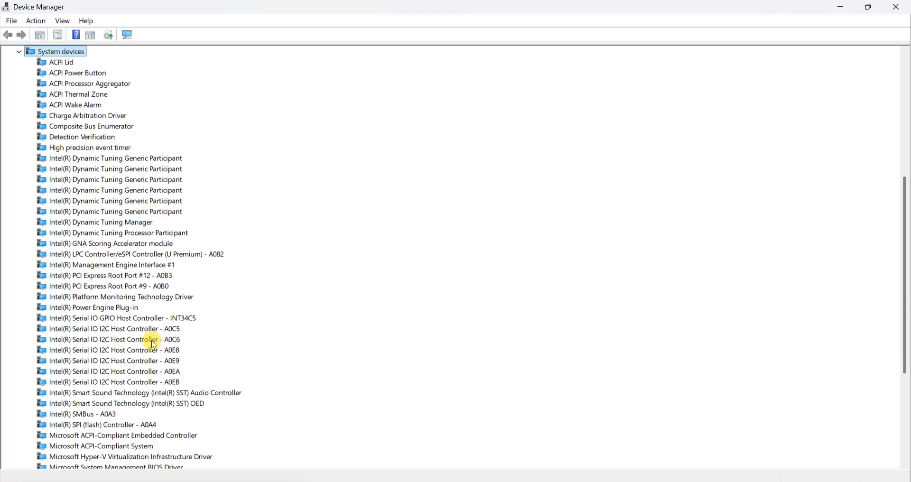
scroll(down, 3)
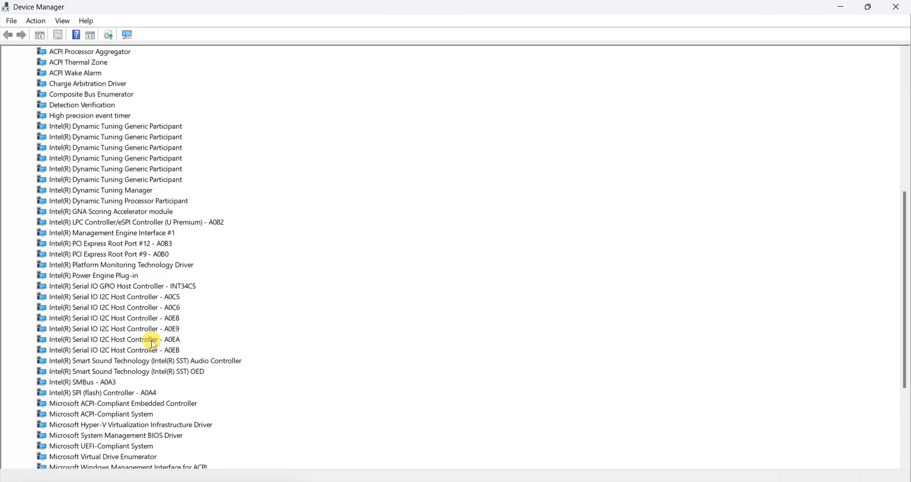
scroll(down, 3)
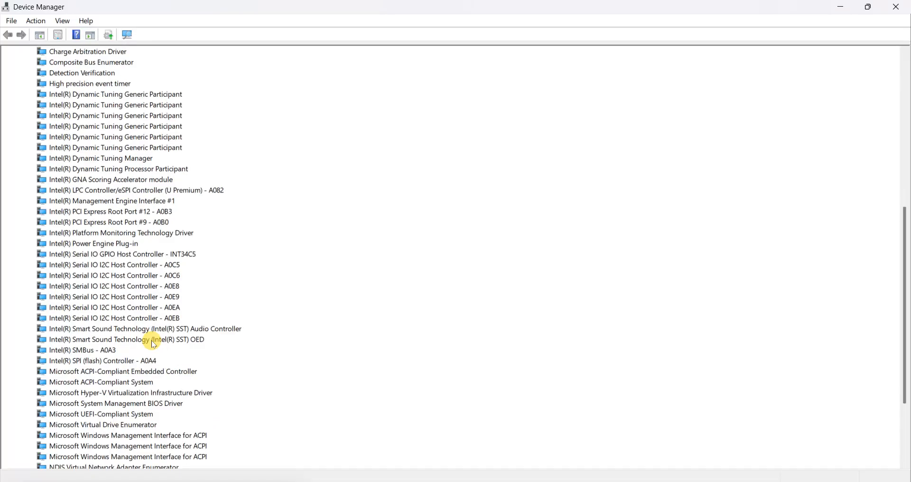
scroll(down, 3)
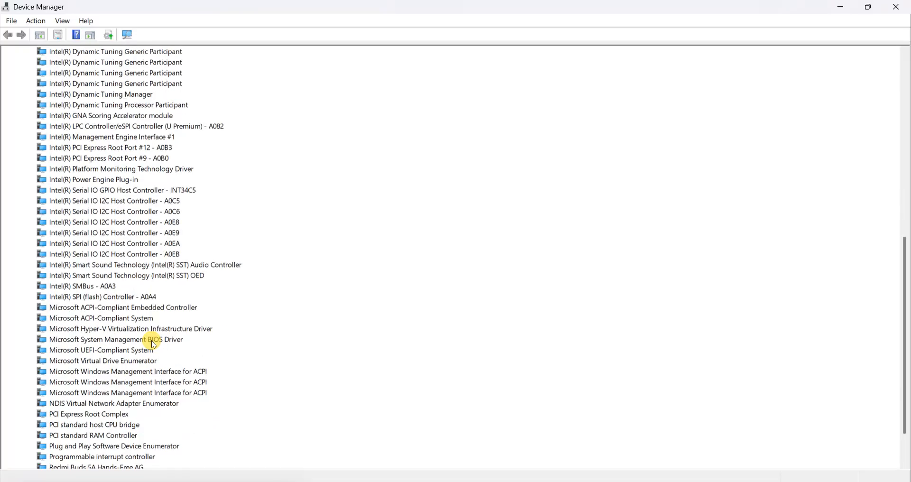
scroll(down, 3)
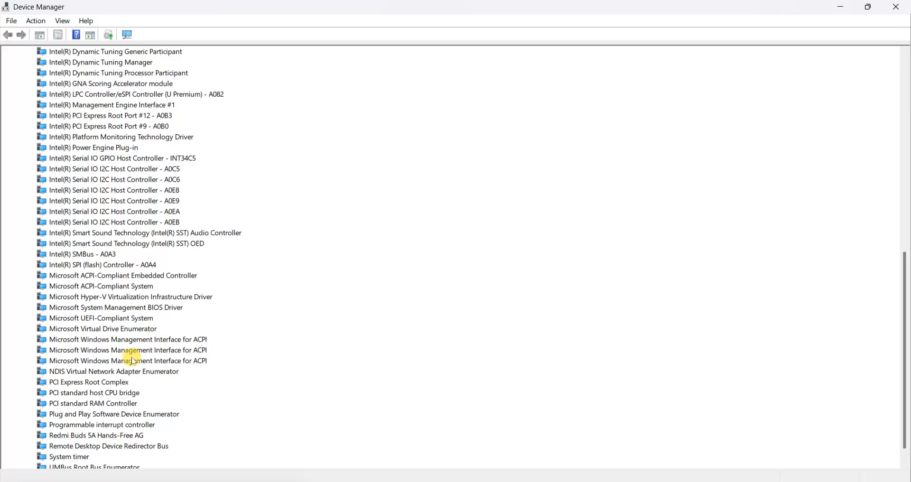
mouse_move(73, 404)
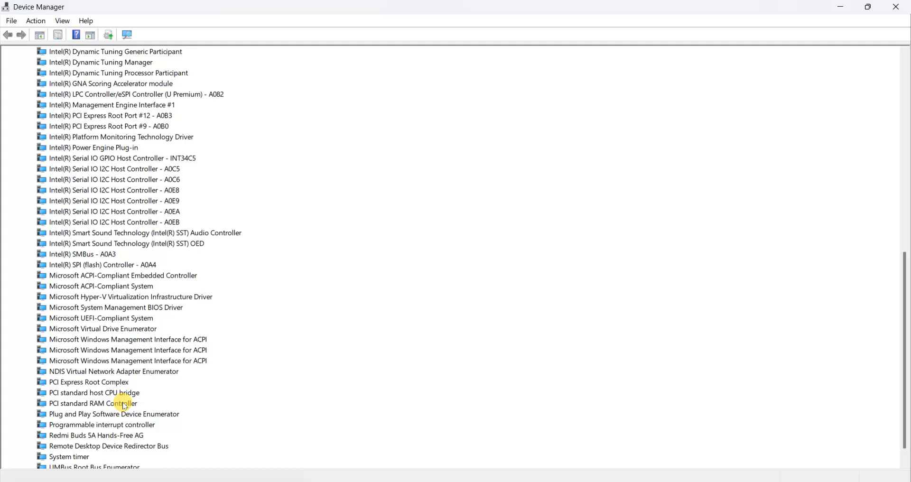
- Search automatically for a PCI standard RAM Controller driver, confirming the best one is installed
right_click(93, 403)
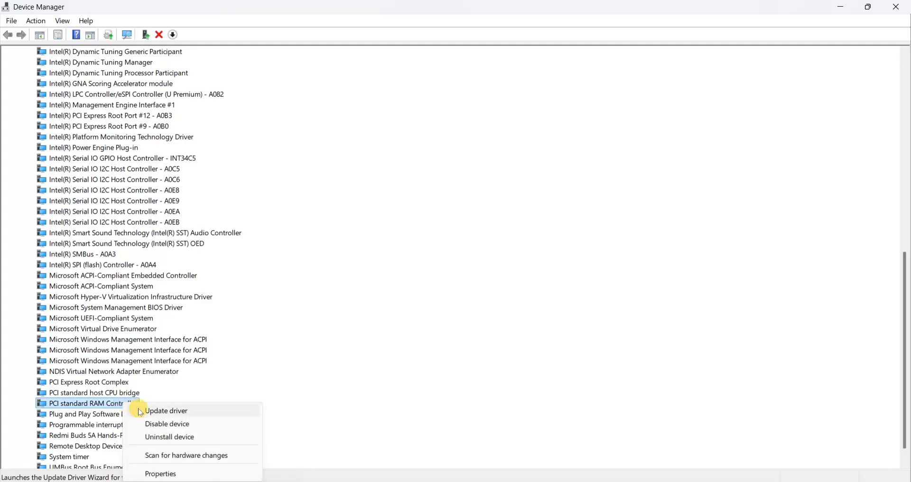
click(166, 411)
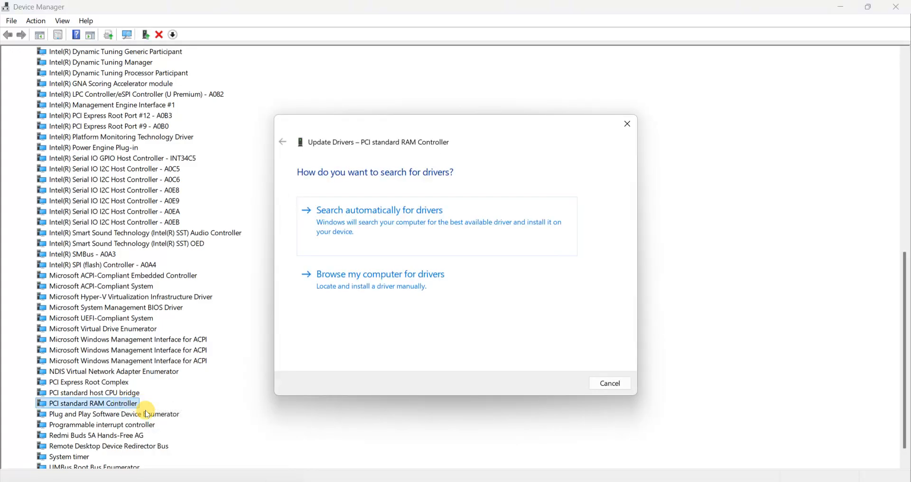
mouse_move(420, 306)
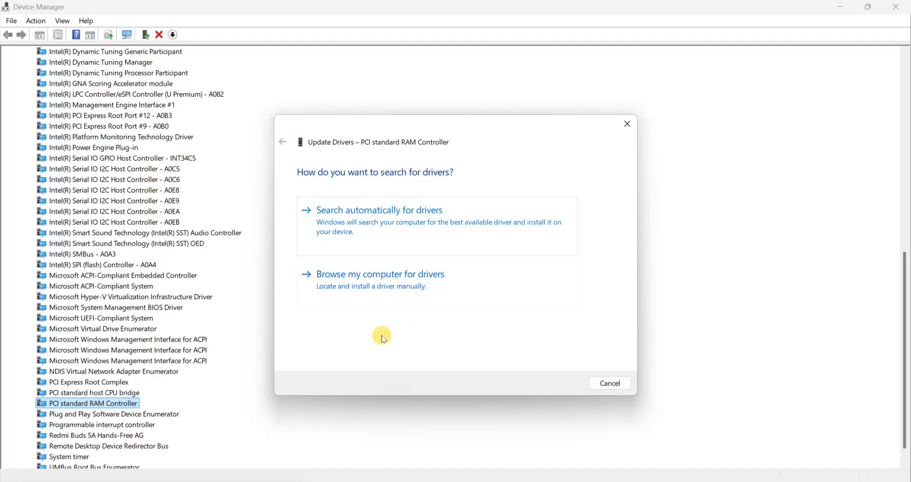
mouse_move(429, 288)
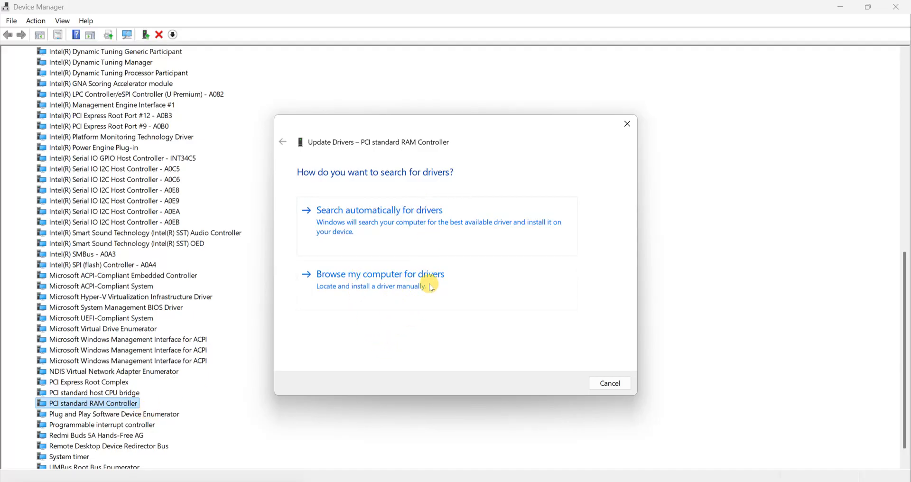
mouse_move(412, 234)
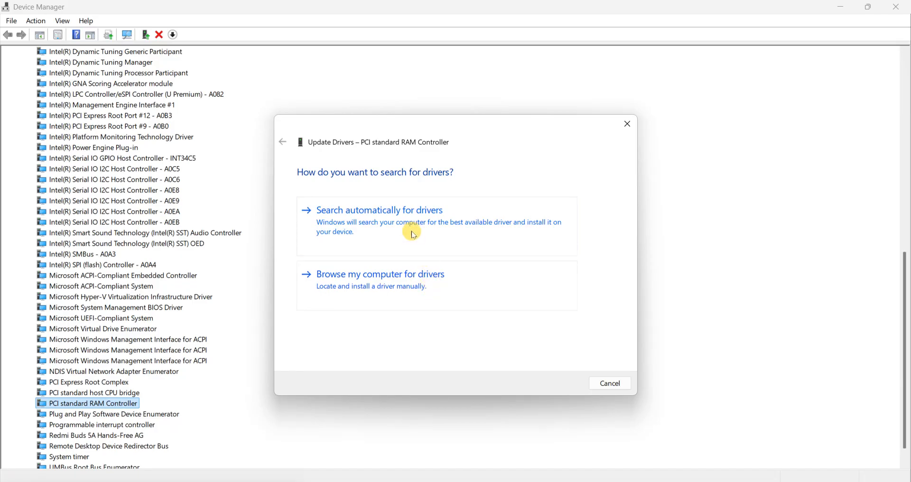
click(380, 210)
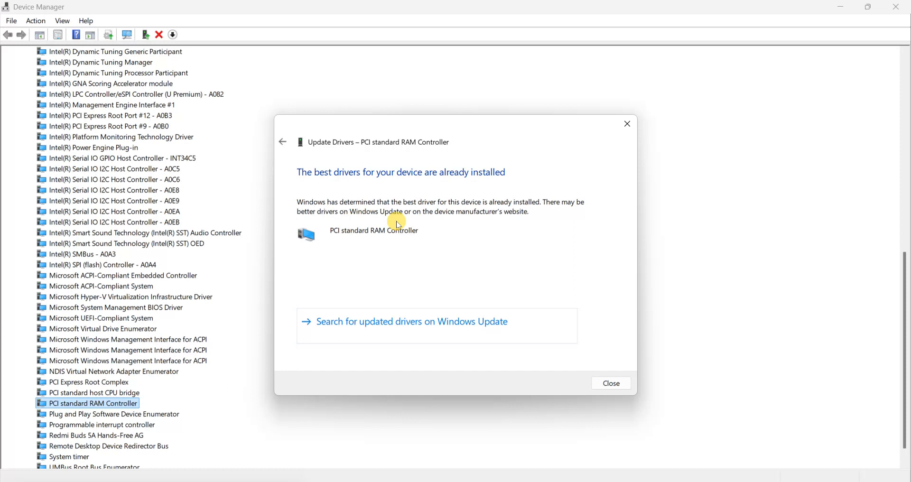
click(611, 383)
text(SETT)
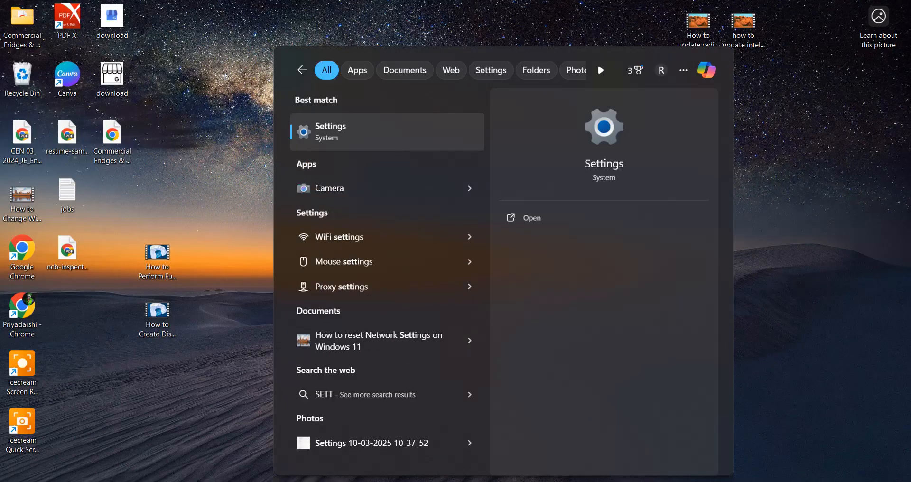
- Open the Settings app from its Windows Search result's context menu
right_click(329, 132)
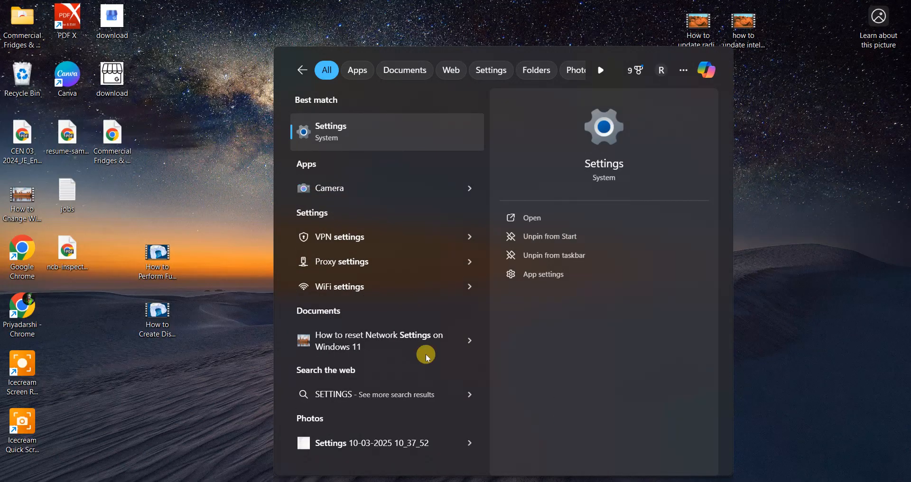
click(530, 217)
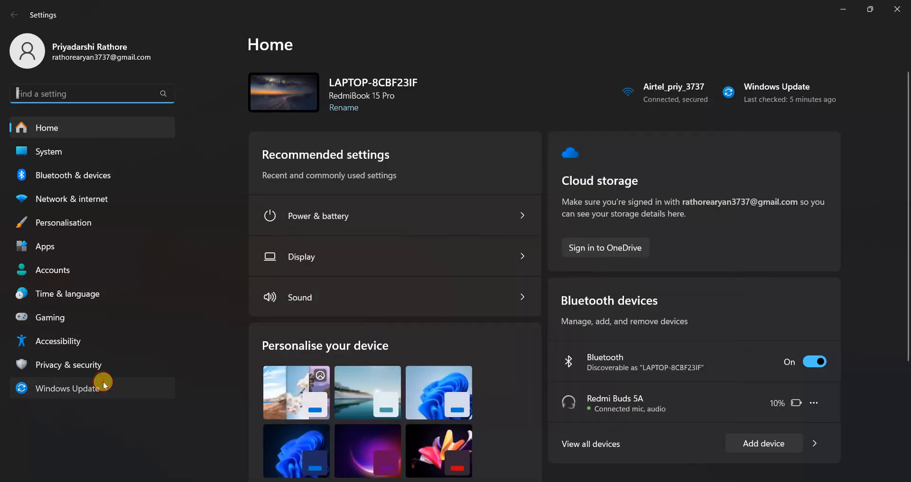
- Download and install all available updates from the Windows Update page
click(67, 388)
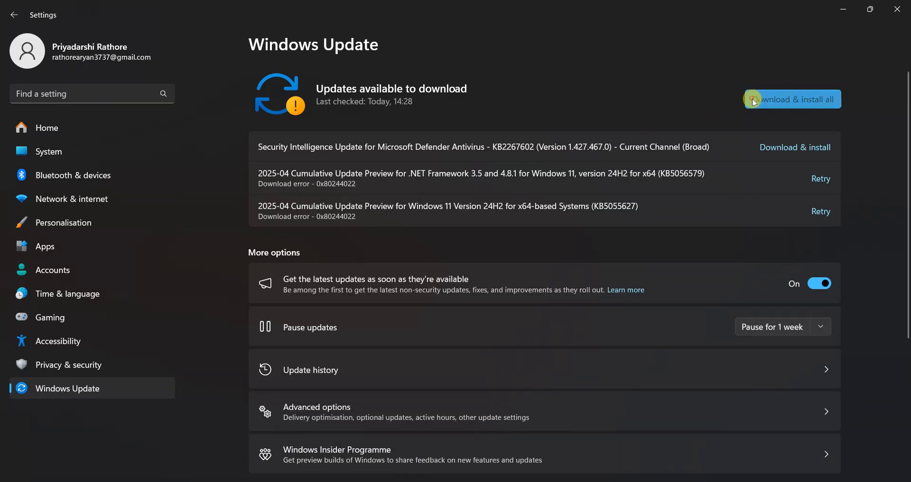
click(792, 99)
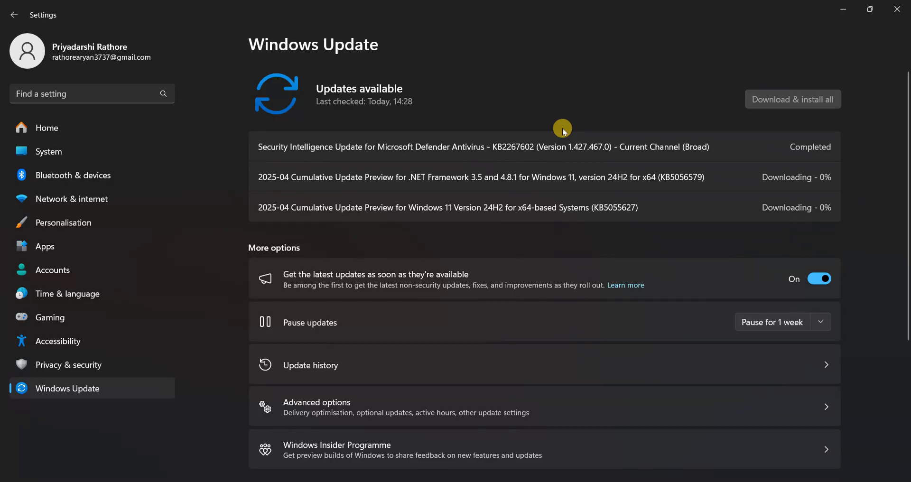
mouse_move(395, 122)
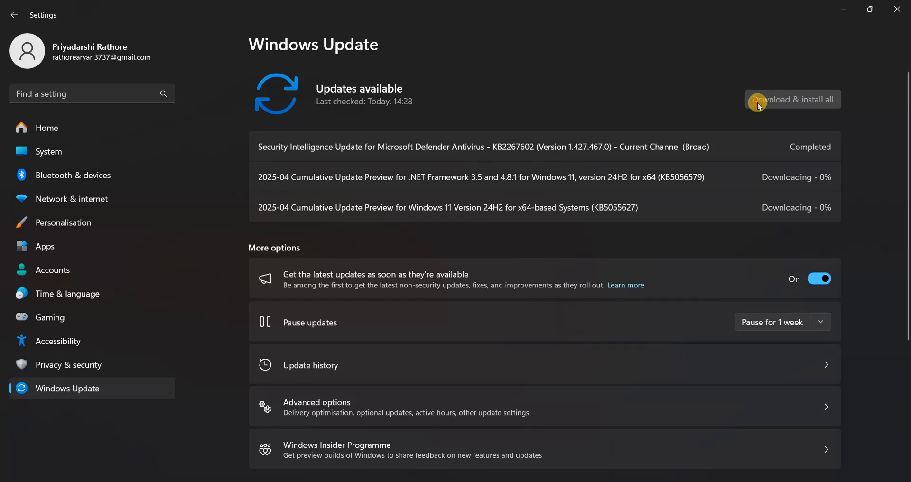
mouse_move(602, 95)
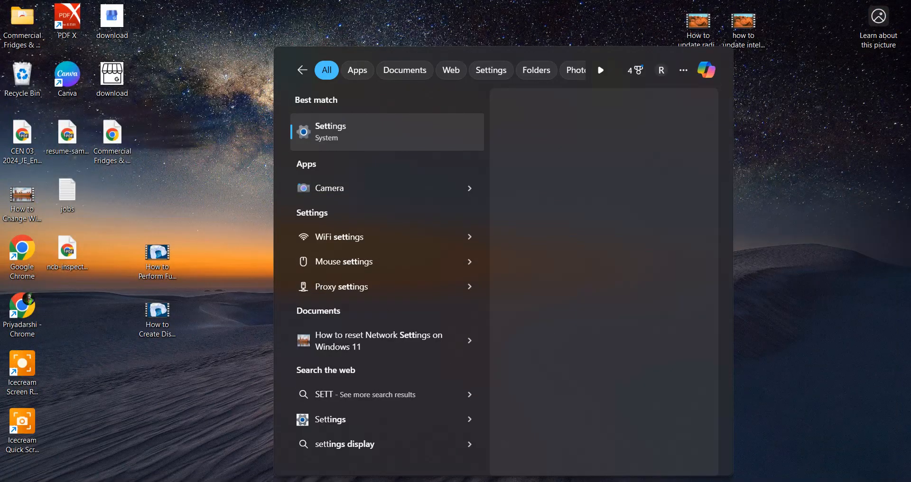
- Bring up options for the Settings search result to reopen Settings
right_click(330, 132)
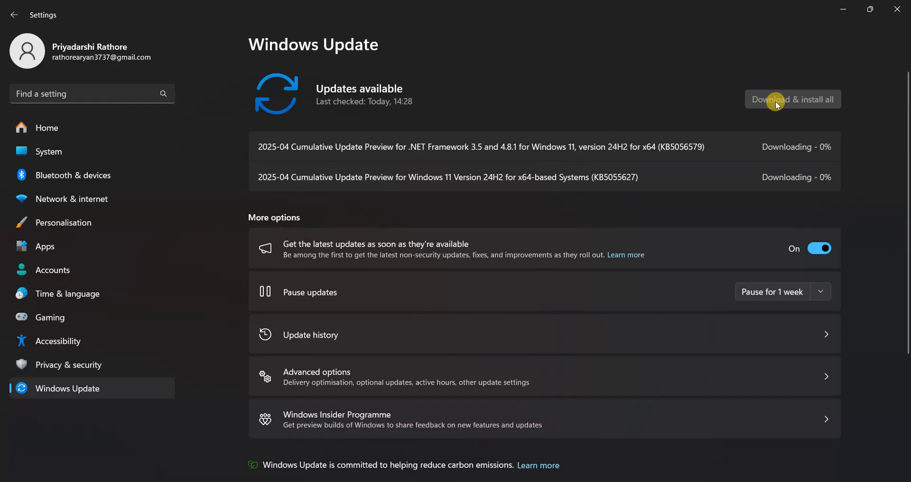
mouse_move(360, 98)
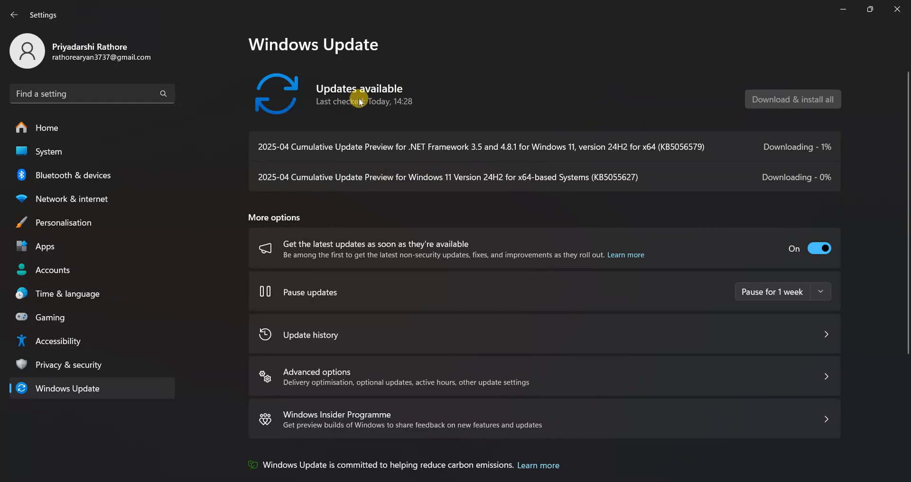